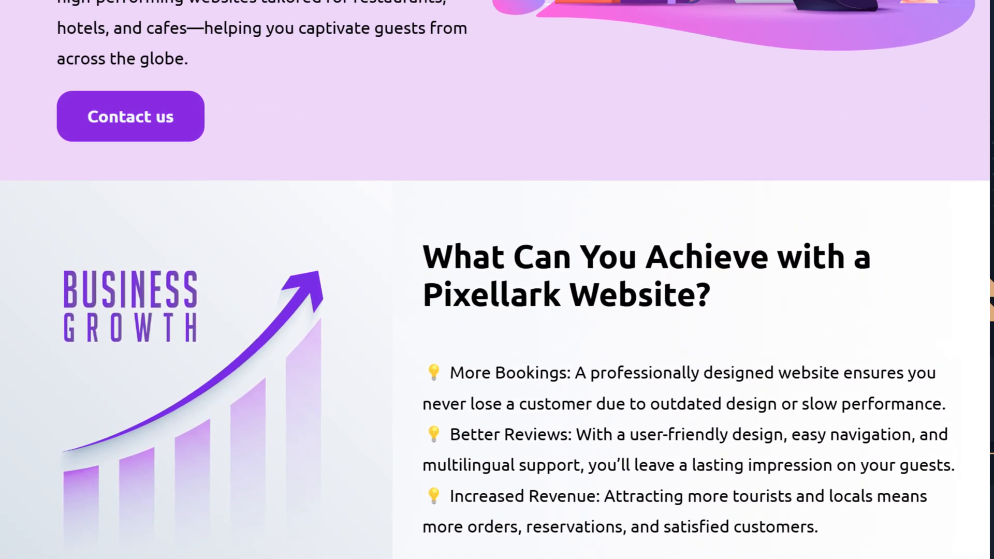
Request eye-catching CSS and JS plus a brief web-design company description
scroll(up, 3)
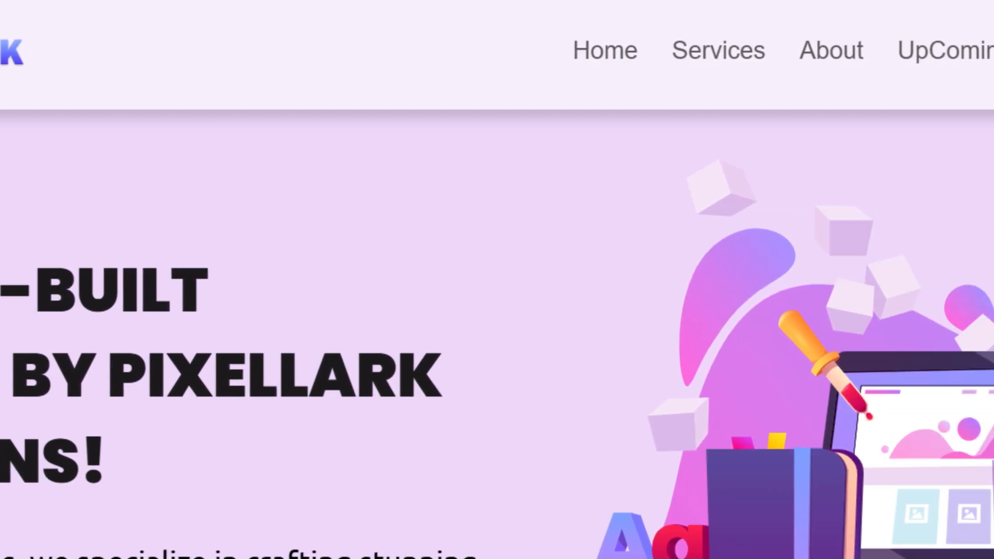
scroll(down, 3)
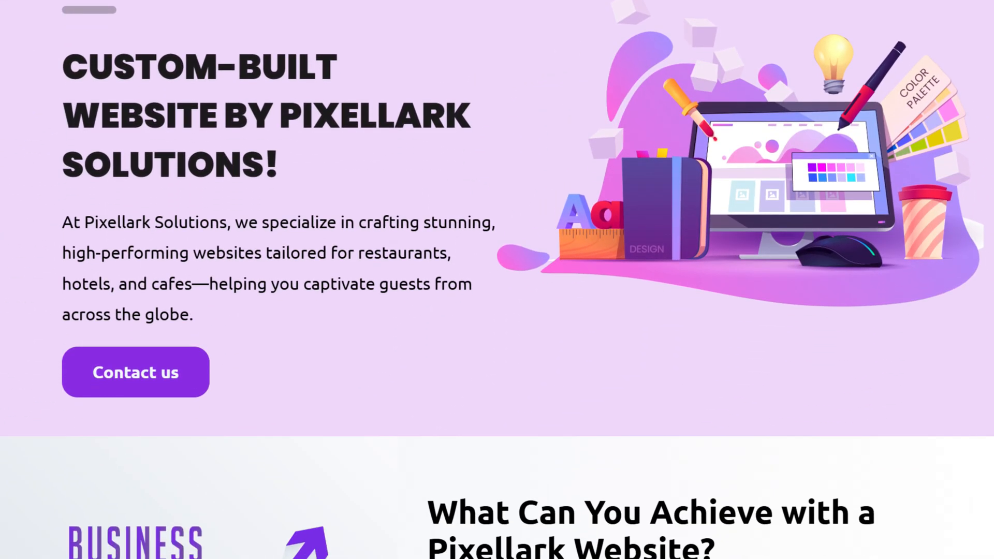
scroll(down, 3)
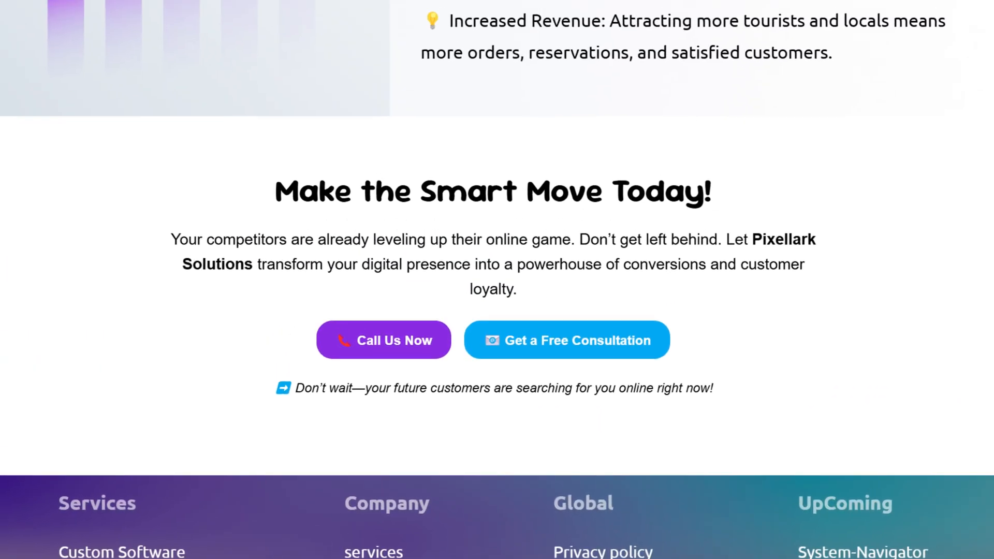
scroll(up, 3)
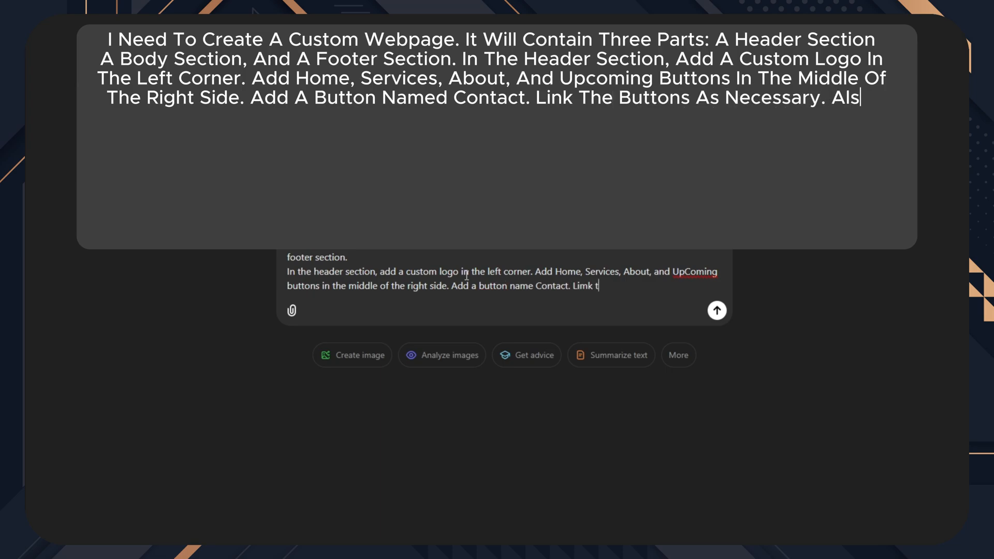
text(also add beautiful, eye-catching css and j)
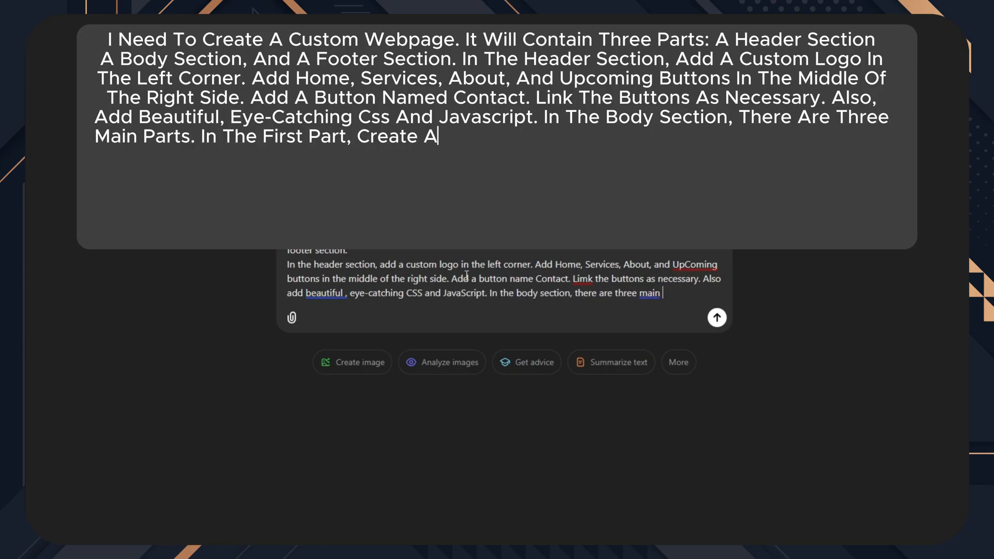
text(Brief Description Of A Web Designing Company)
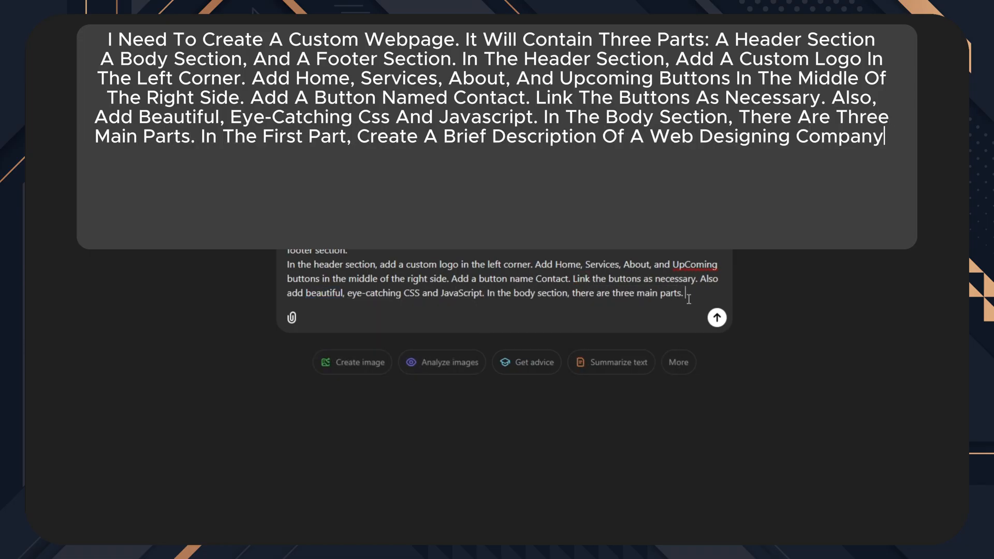
Describe a right-side picture, Contact button, consultation catchphrase, and linking the two buttons
text(Add A Picture On The Right Side And The)
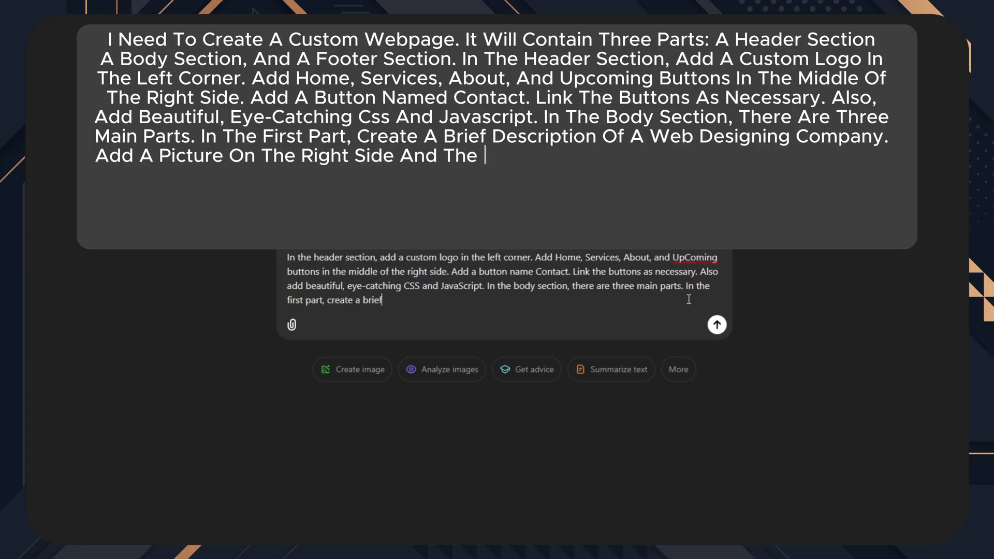
text('Contact' Button. In The Second Part, Create)
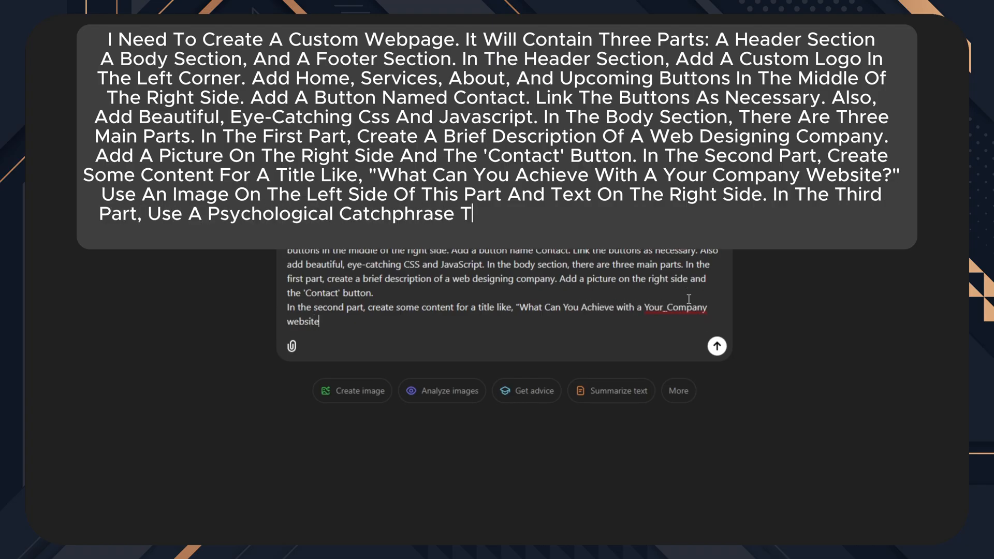
text(o Invite New Customers To Contact Them To C)
text(In the third part, use a psychologi)
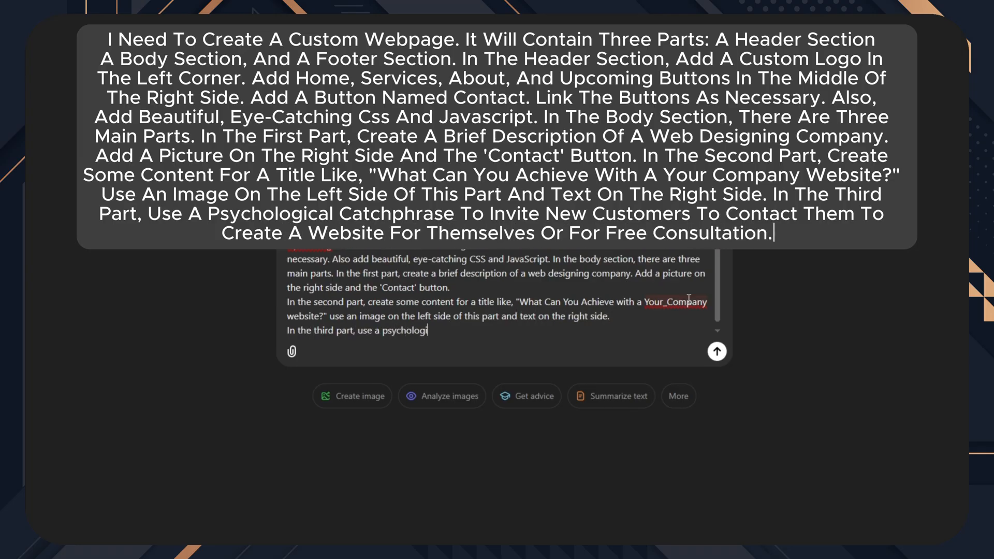
text(cal catchphrase to invite new customers to contact them to create a website for themselves or for fr)
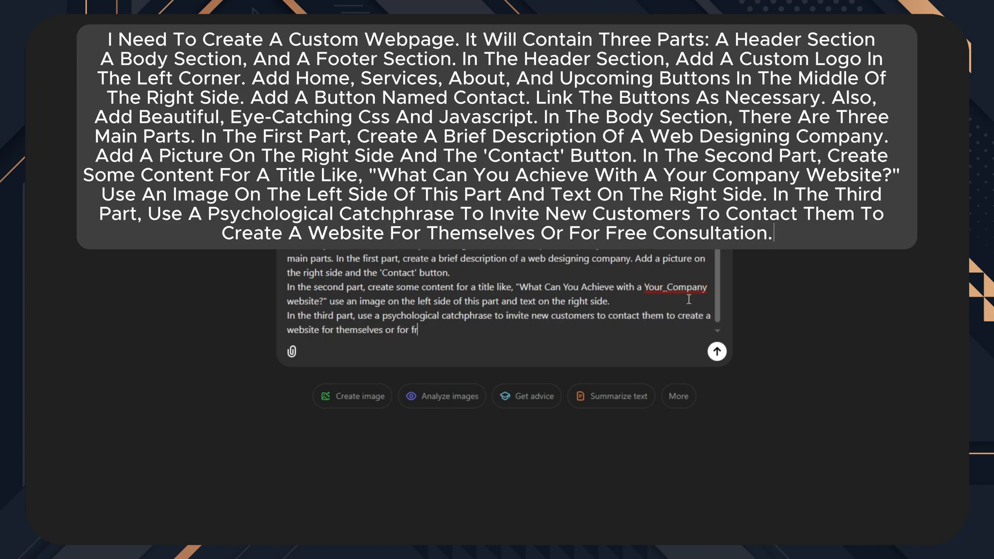
text(Link these two buttons so that when someone clicks)
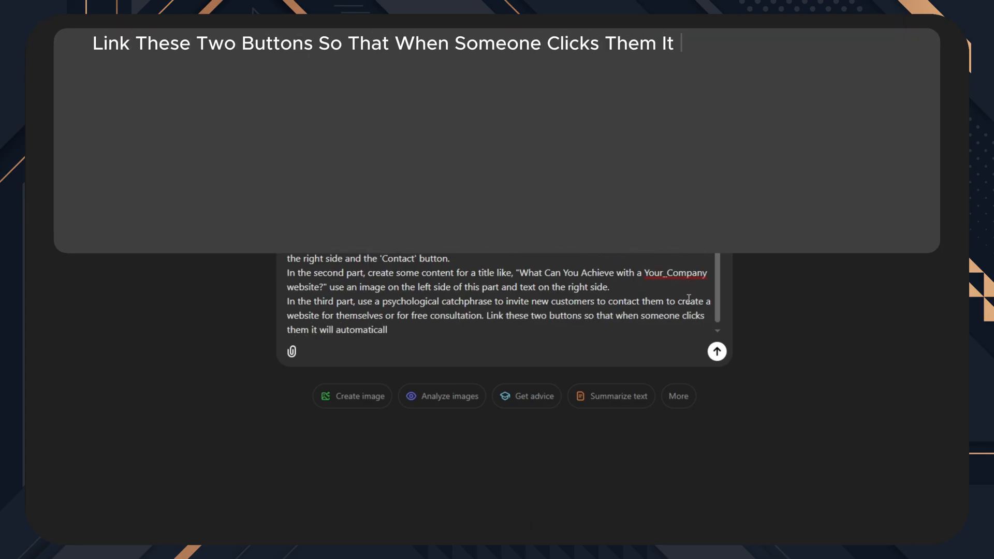
Add WhatsApp linking, five Services subpages and a '© 2024 Your Company. All Rights Reserved.' footer
text(will automatically open WhatsApp with desired contact information.)
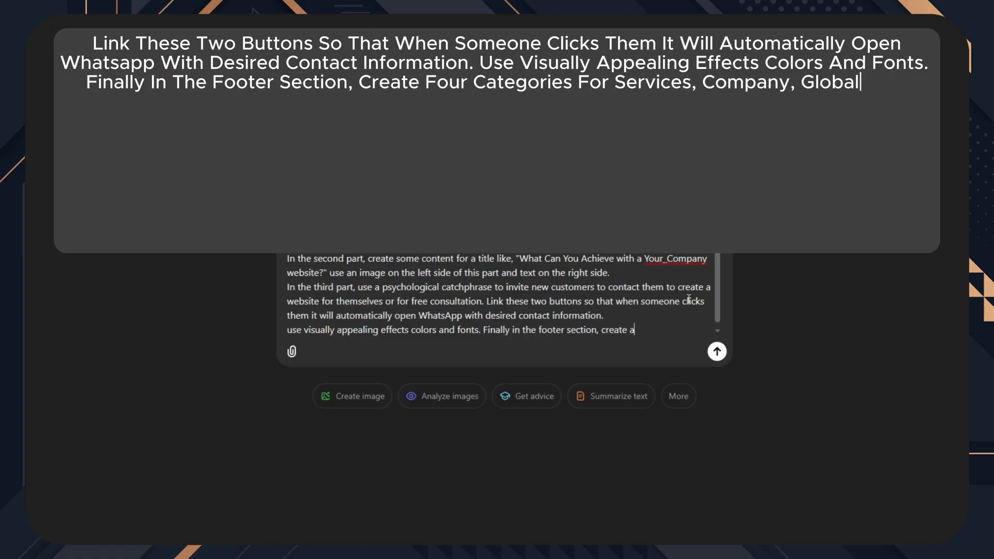
text(And Upcoming Sections. Under The Service)
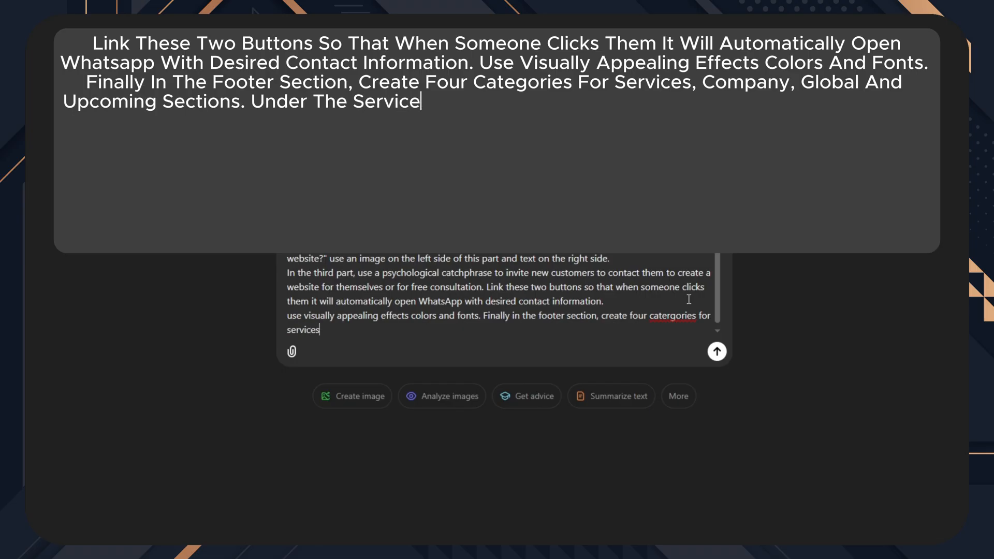
text(Section Add Links To 5 Subpages. Name Them Custom)
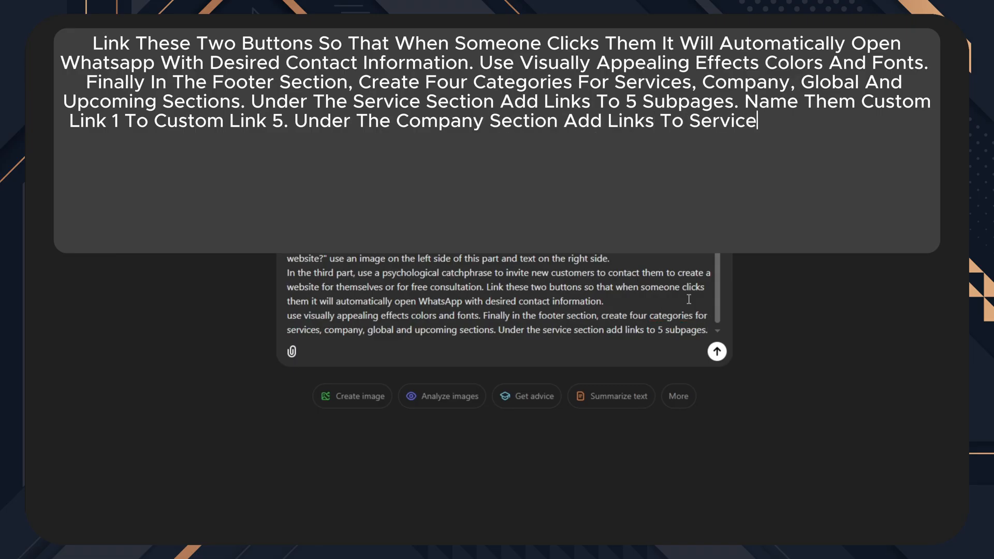
text(Services, Locations, And About Pages. In The)
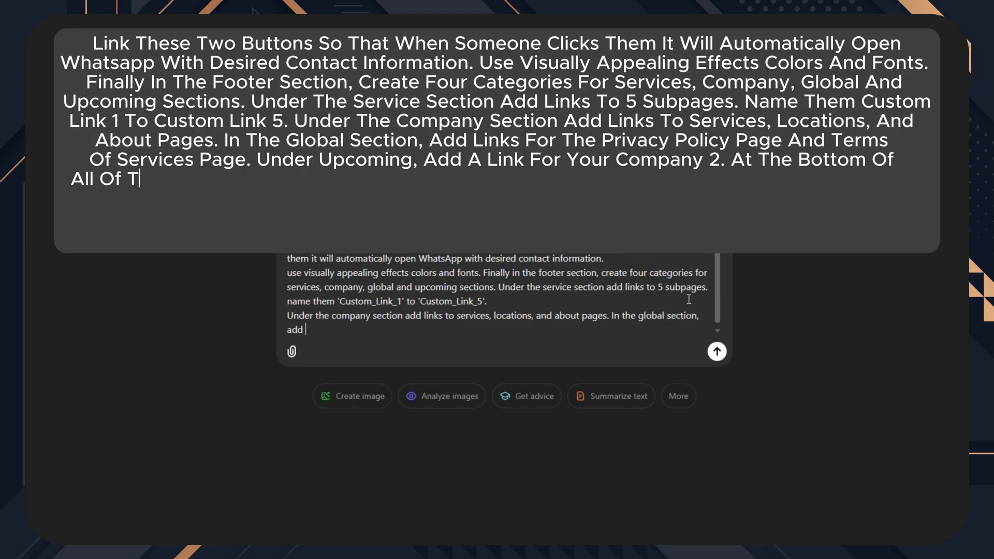
text(hese. Add The Phrase, "(Copyright Mark))
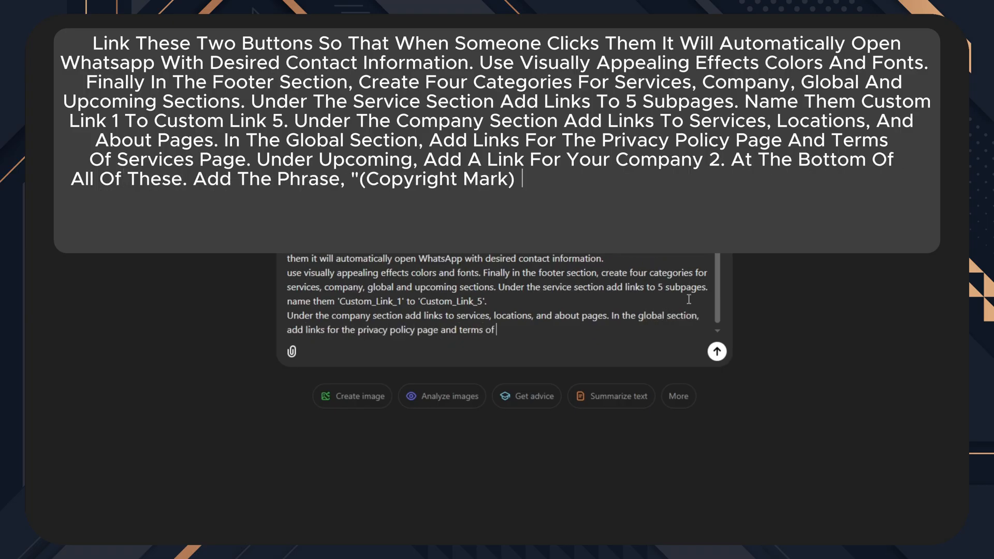
text(2024 Your Company. All Rights Reserved.")
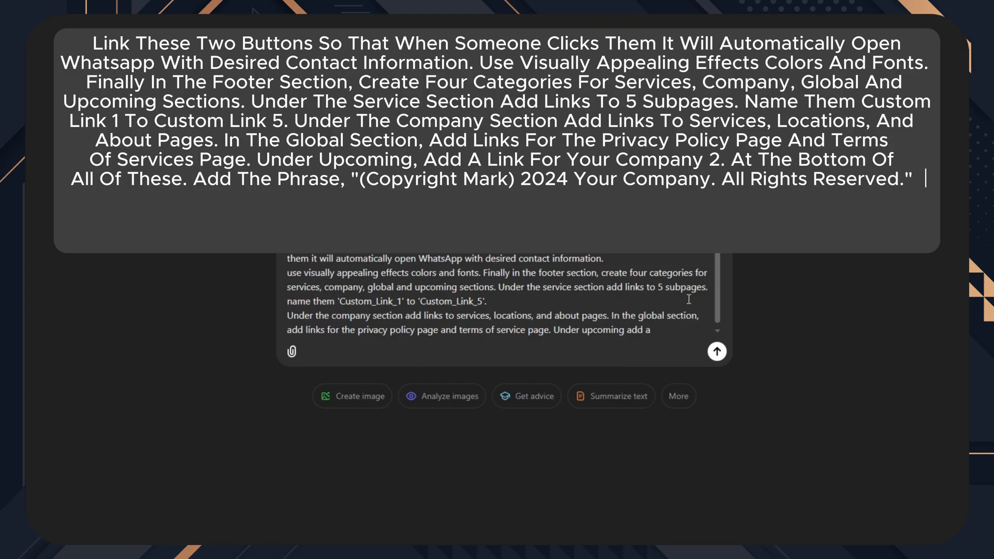
Require internal CSS/JavaScript, mobile responsiveness and blue-violet gradient colours, then send the prompt
text(Use Beautiful And Stunning Css And Java)
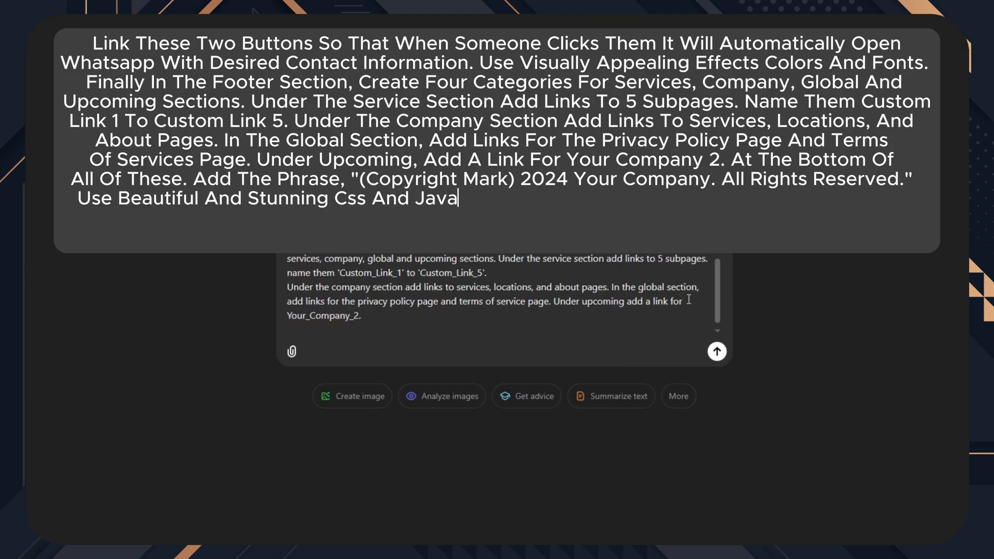
text(script. Use Internal Css And Javascript. Also, Use)
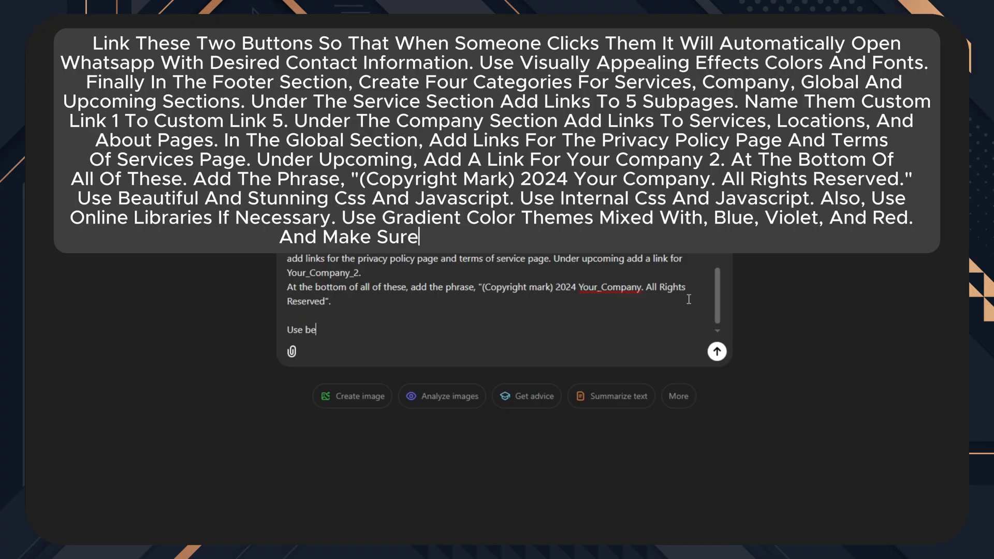
text(This Page Is Mobile Responsive.)
text(autiful and stunning CSS and JavaScript. Use internal CSS and JavaScript. Also, you can use online libraries if necessary. Use gradient)
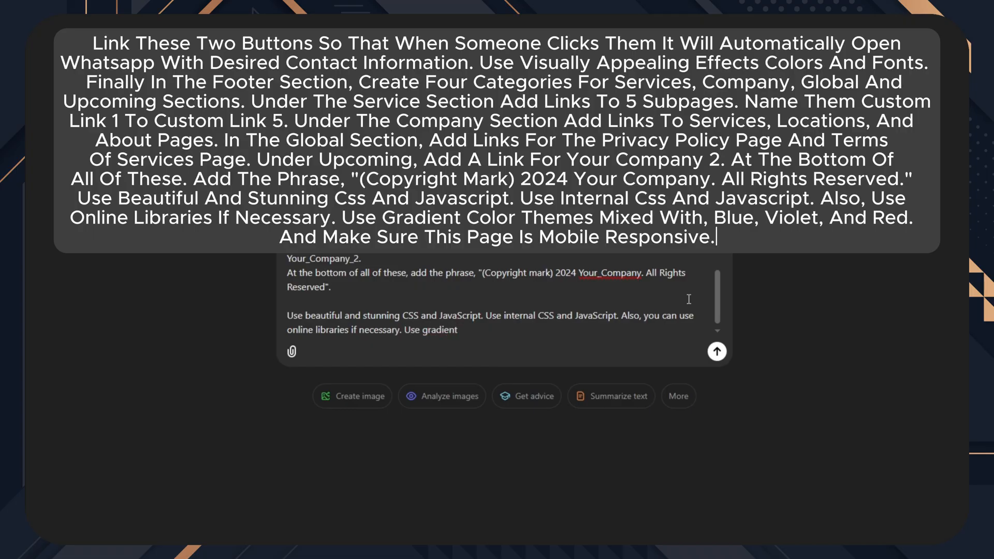
text(color themes mixed with, blue, violet, and red. And make sure this page is mobile responsive)
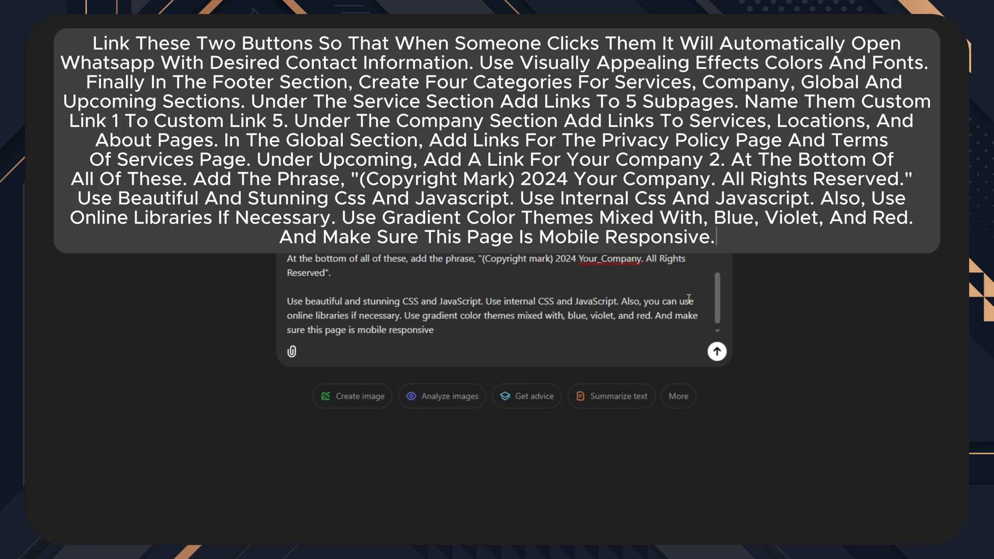
click(716, 351)
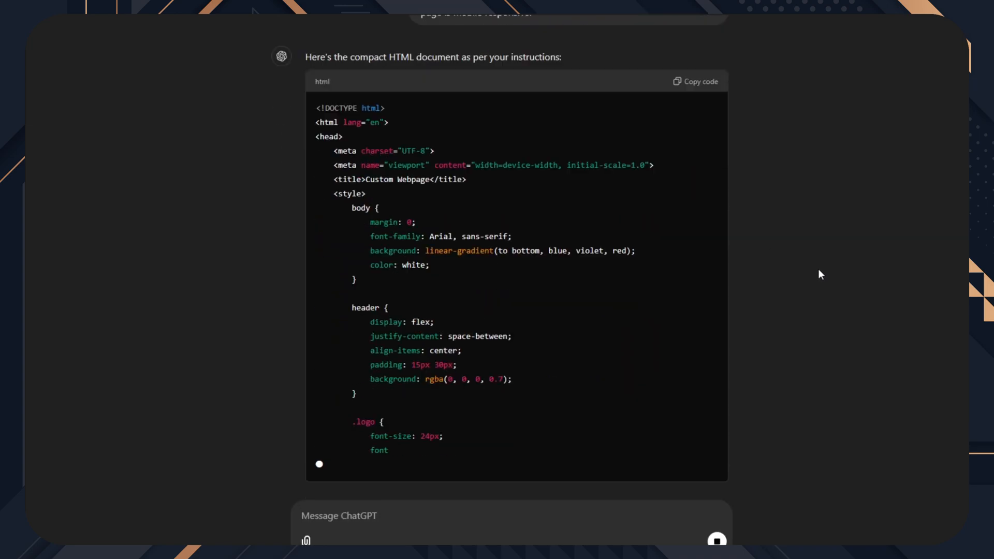
scroll(down, 3)
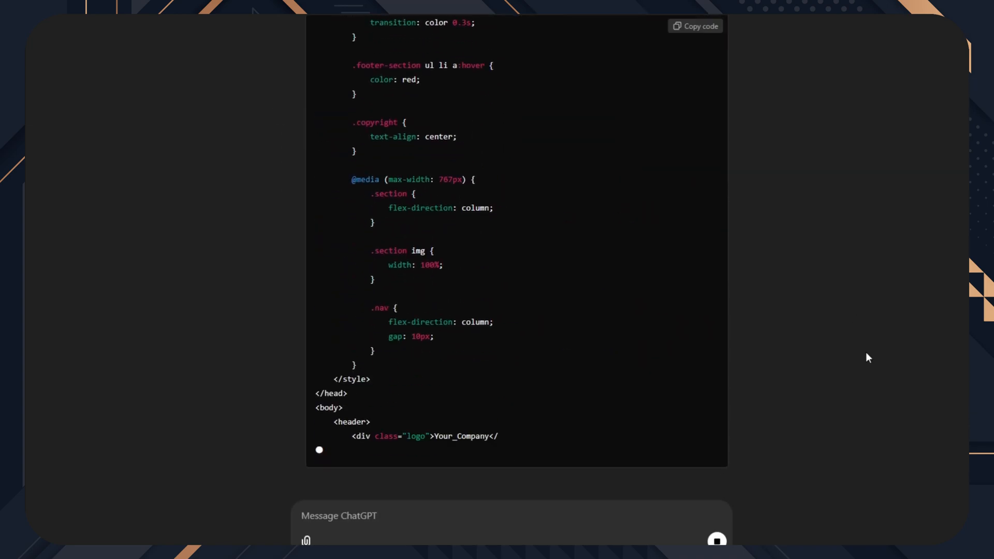
scroll(down, 3)
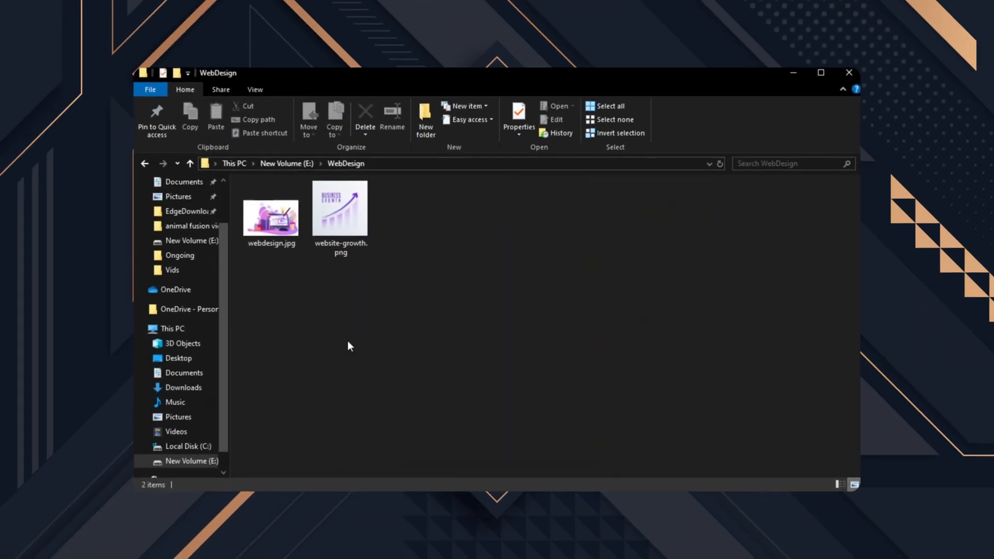
Create index.html in the WebDesign folder and open it in Visual Studio Code
click(463, 107)
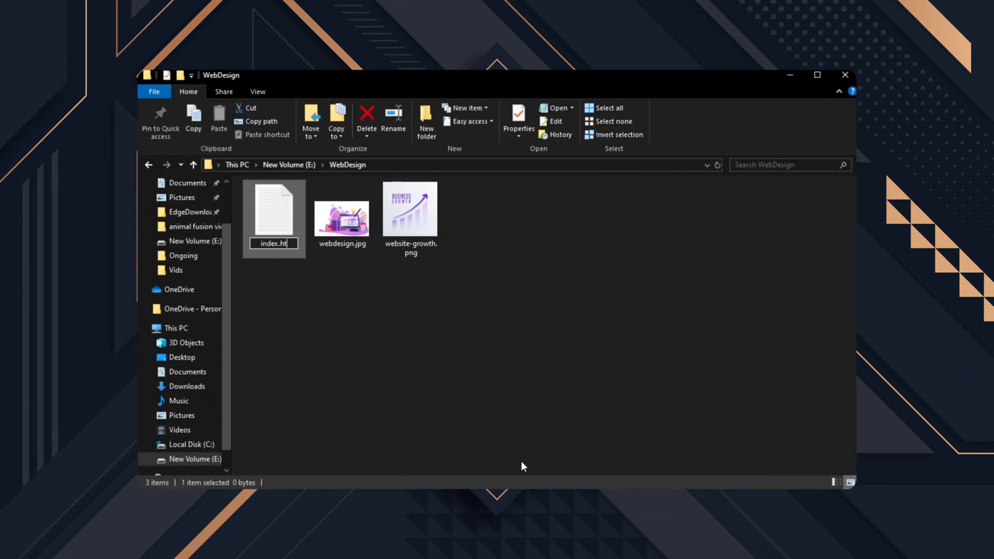
right_click(273, 209)
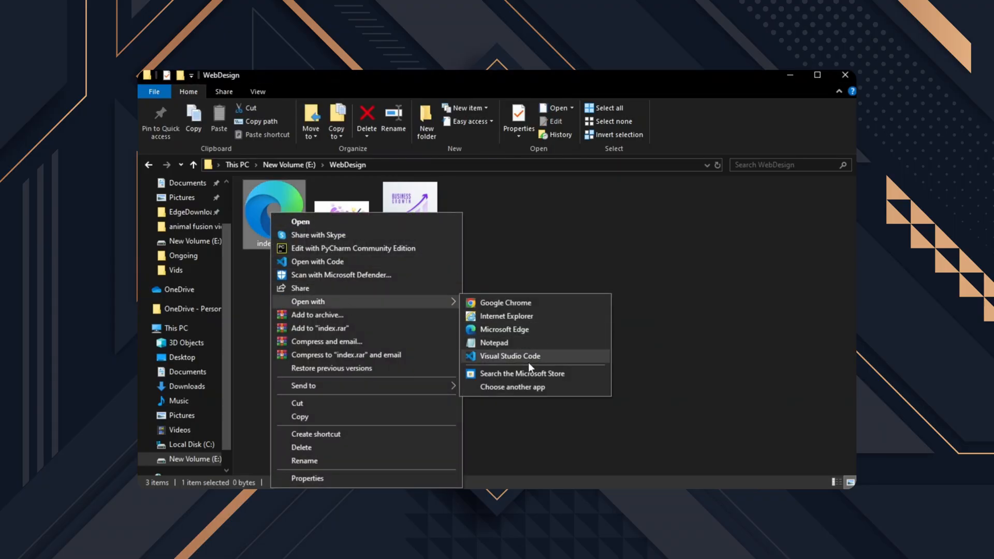
click(509, 356)
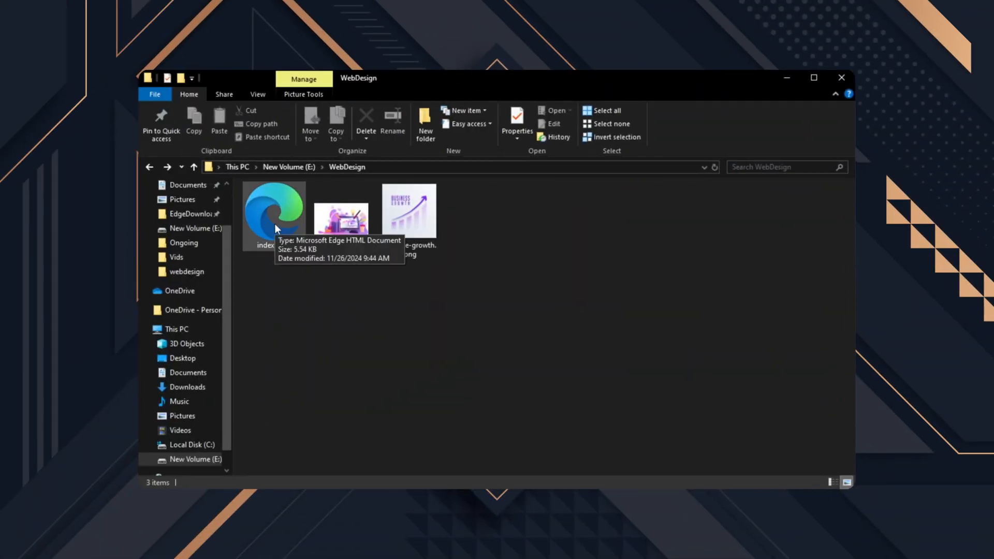
Open index.html in Edge and scroll the Pixellark Solutions page to the footer and back
double_click(274, 209)
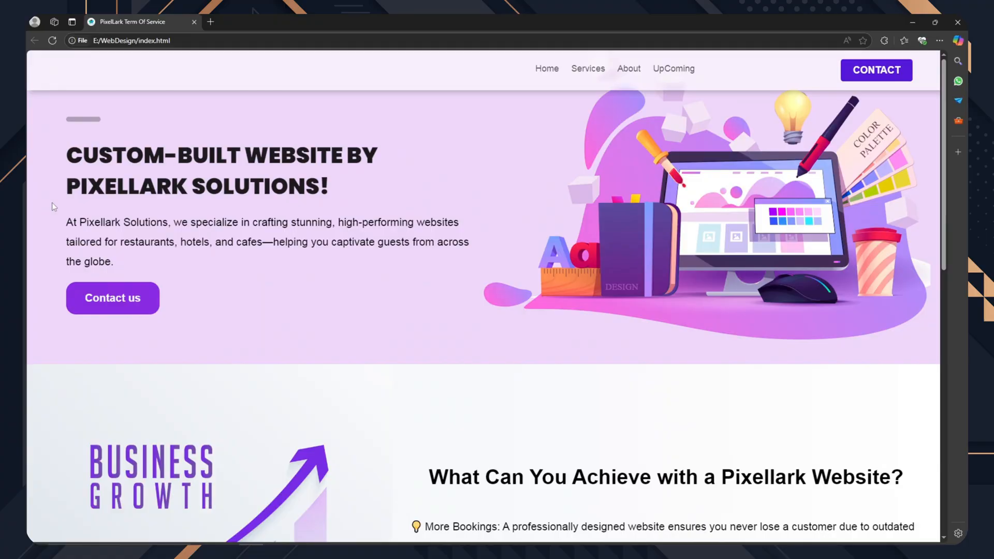
mouse_move(627, 175)
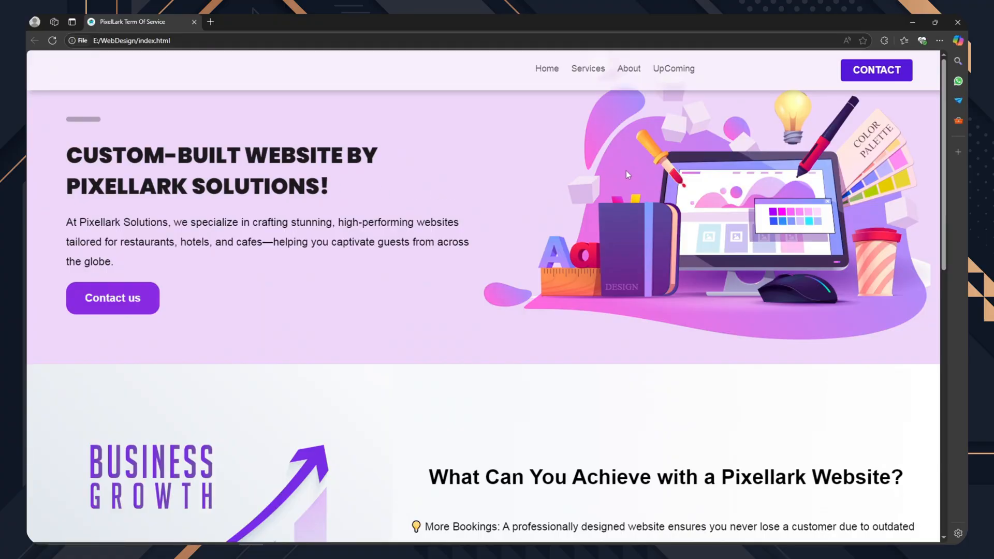
scroll(down, 3)
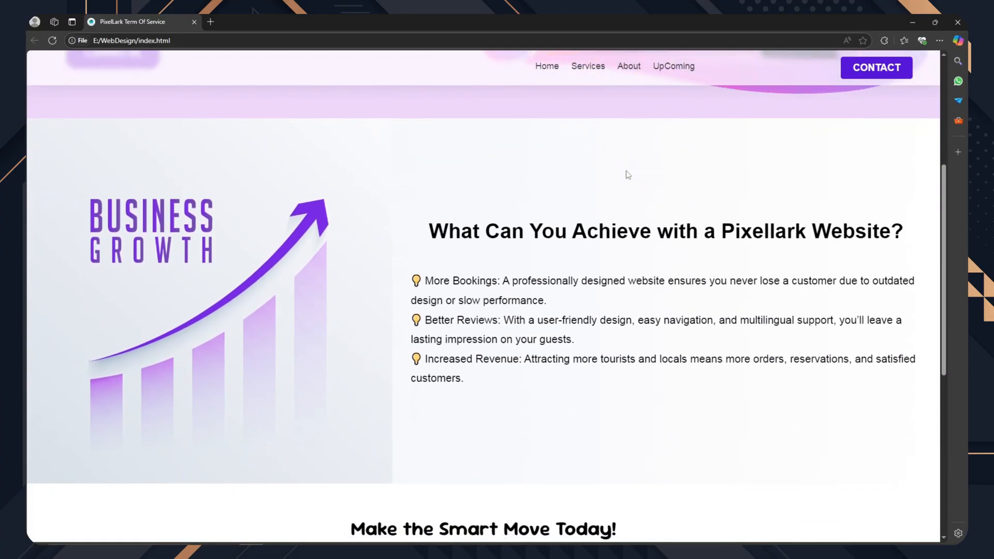
scroll(down, 3)
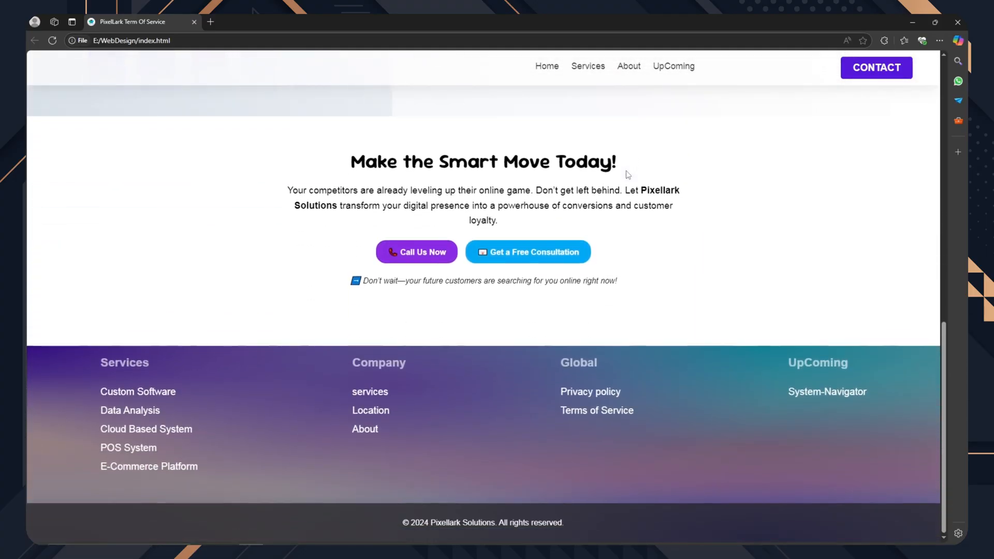
scroll(up, 3)
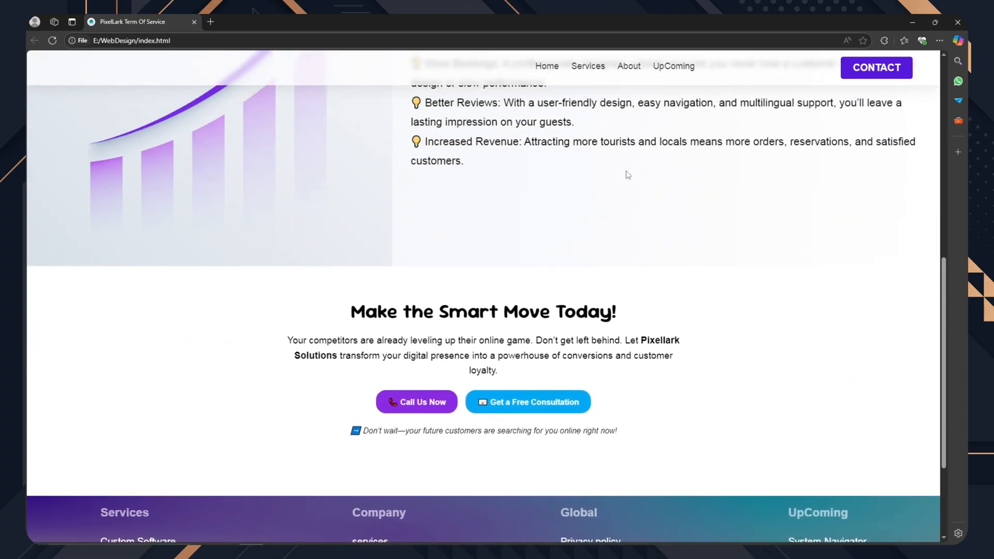
scroll(up, 3)
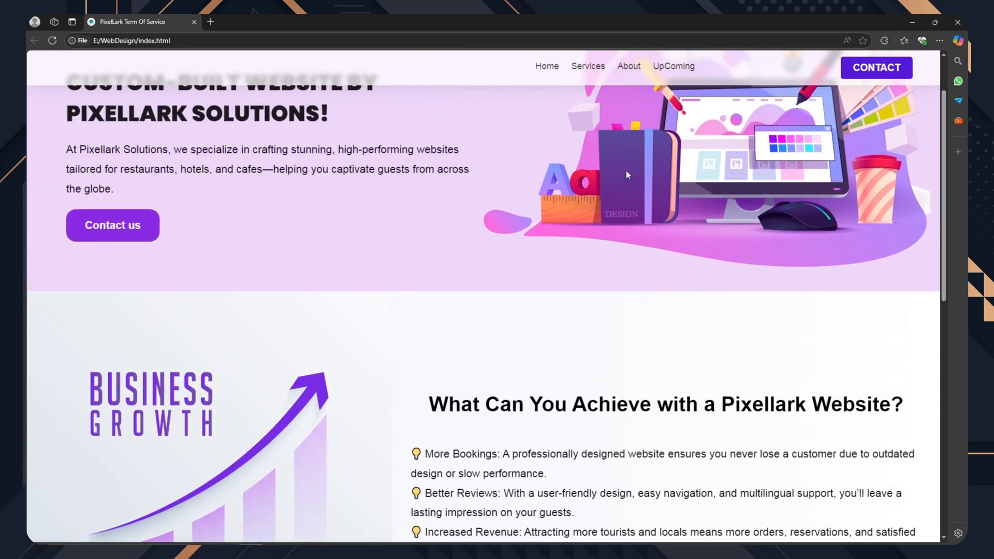
scroll(up, 3)
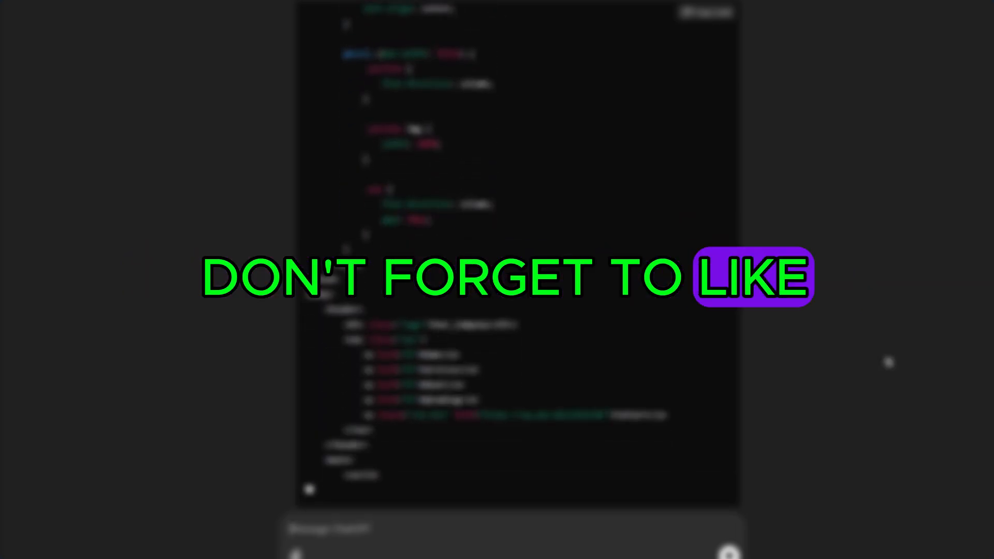
scroll(down, 3)
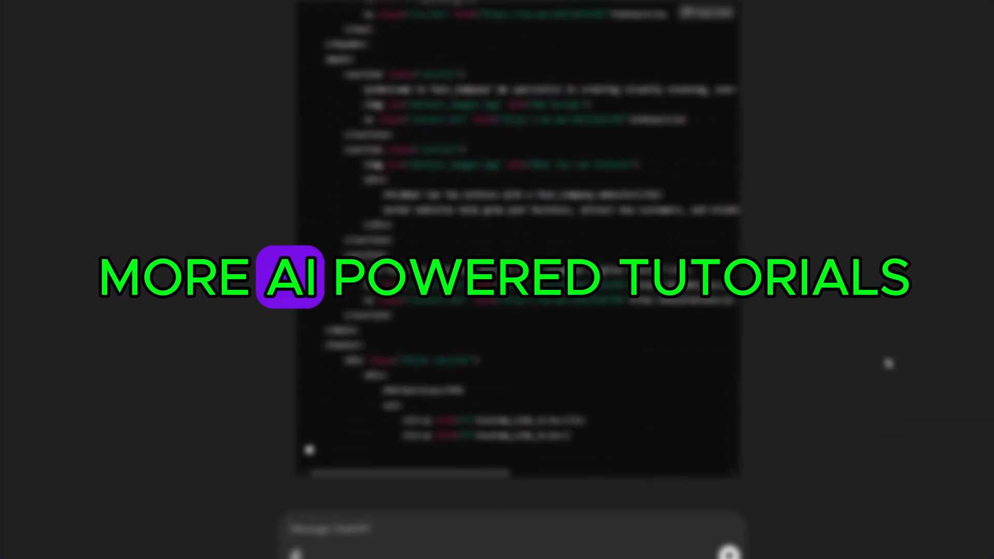